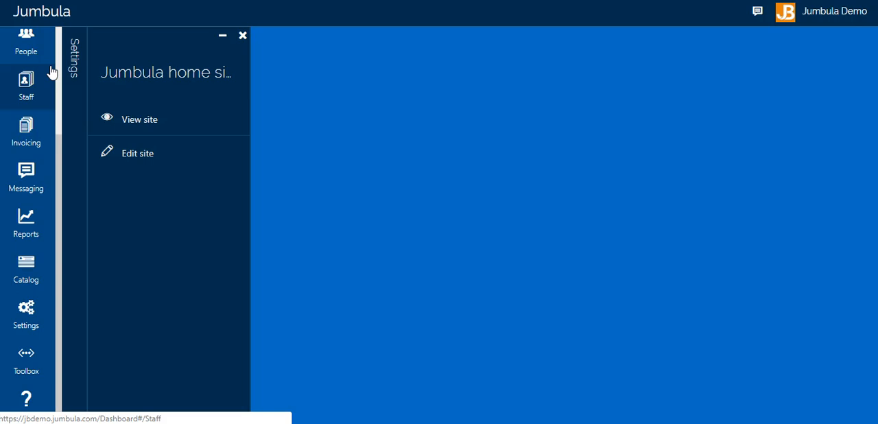
Step: Open the Jumbula home site for editing from the expanded Settings list
click(27, 41)
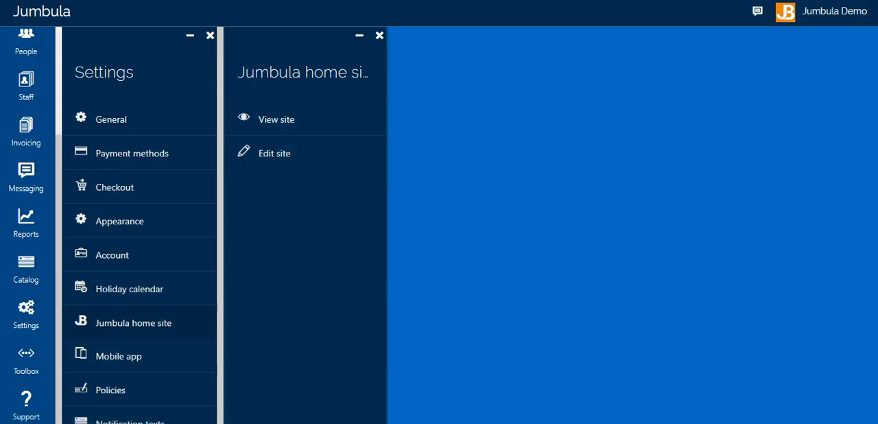
click(275, 153)
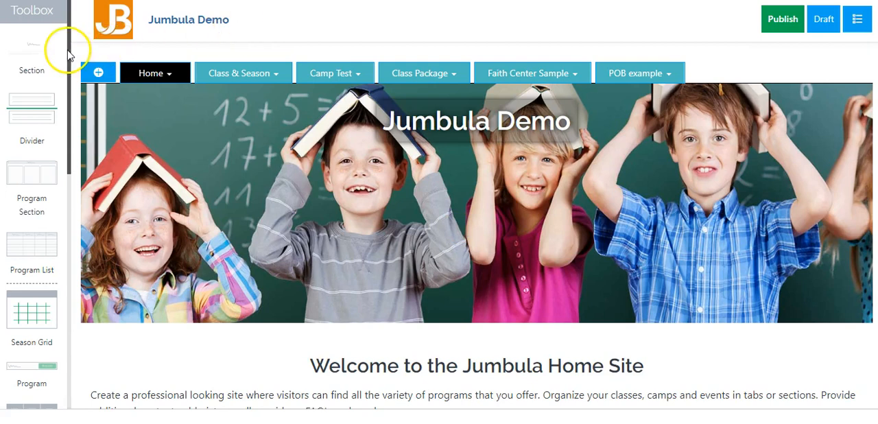
Step: Add a new empty tab named 'new-tab' after the existing site tabs
scroll(down, 3)
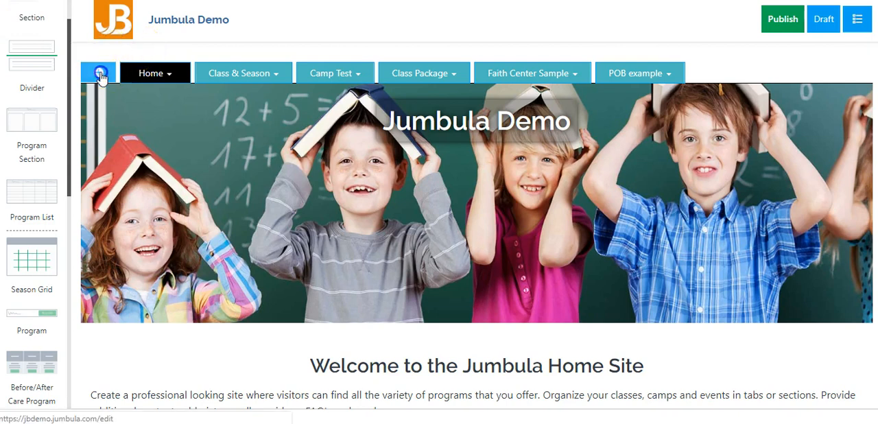
click(98, 73)
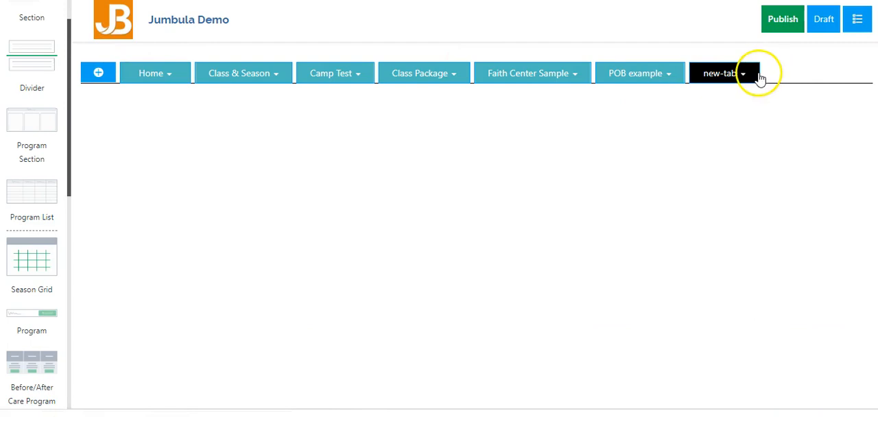
mouse_move(115, 250)
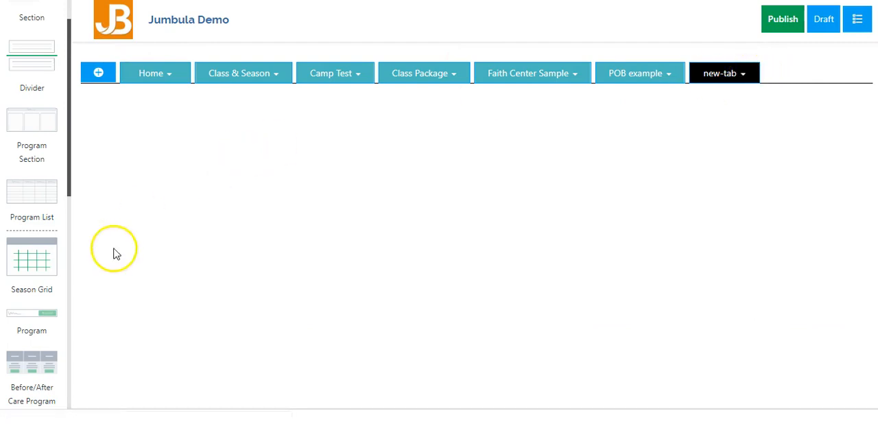
mouse_move(83, 181)
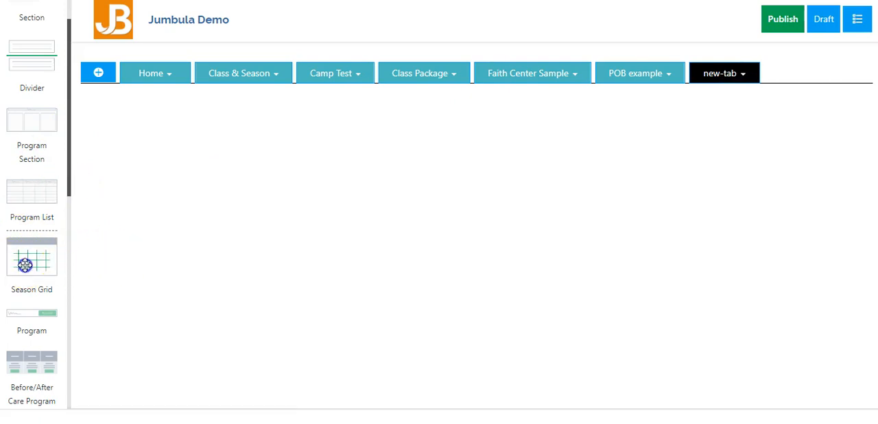
Step: Drag a Season Grid onto the new tab and choose Spring 2019 as its season
drag(31, 261, 229, 205)
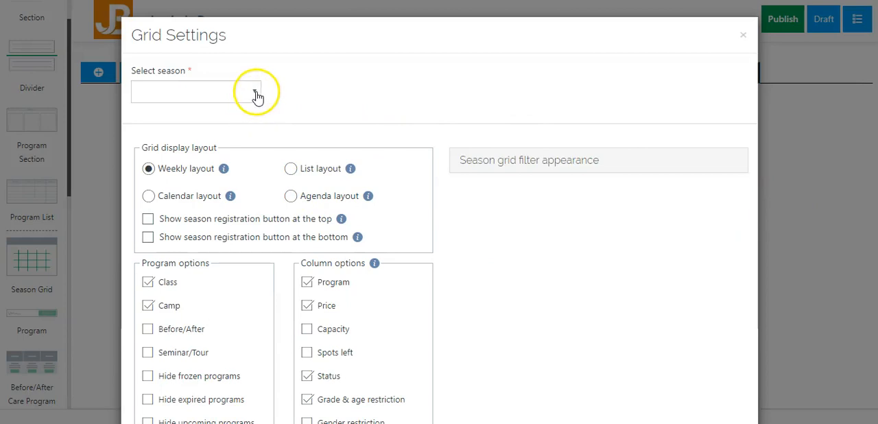
click(196, 92)
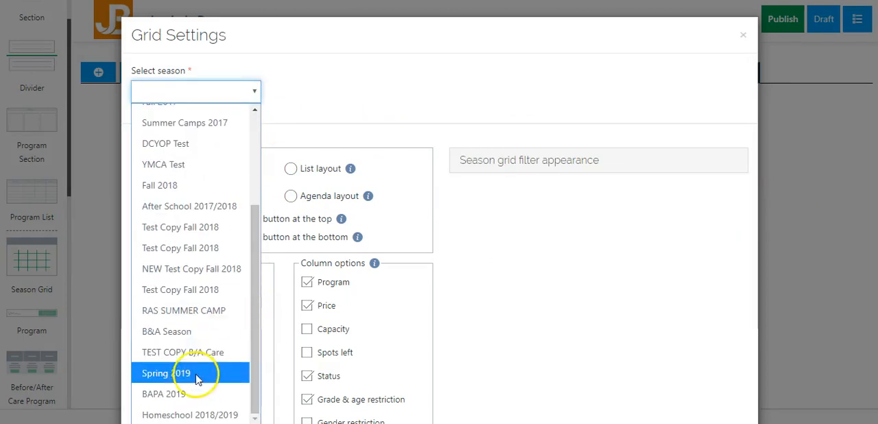
click(165, 372)
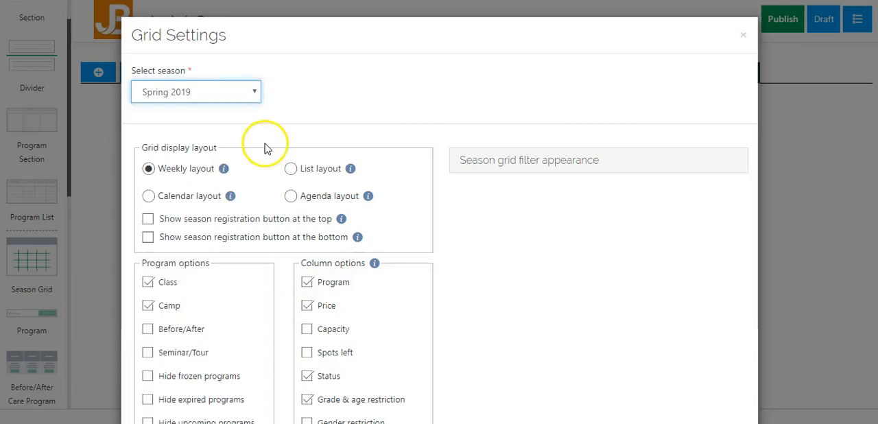
mouse_move(309, 114)
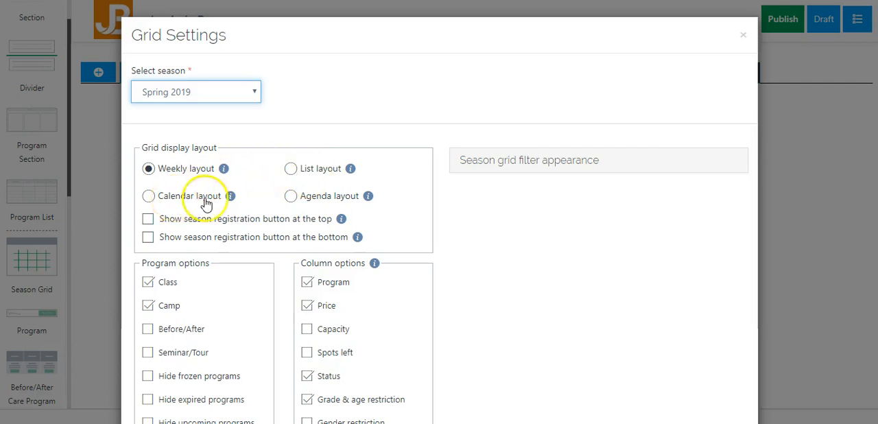
mouse_move(230, 196)
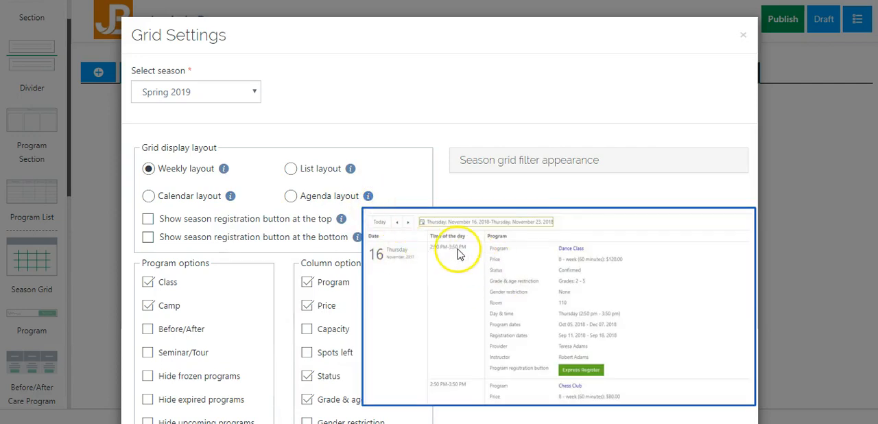
mouse_move(485, 297)
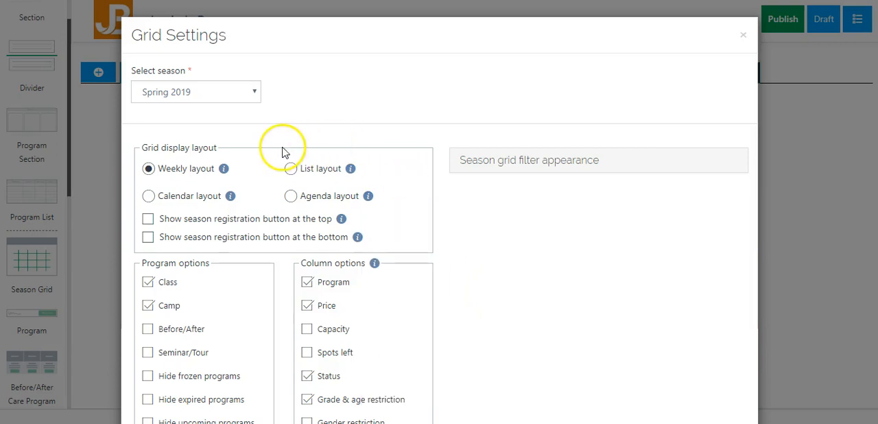
mouse_move(252, 182)
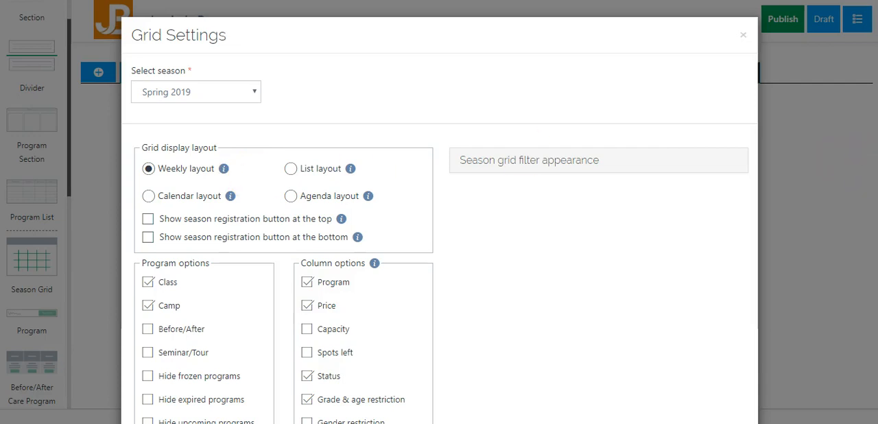
Step: Enable the program registration button column and season registration buttons above and below the grid
scroll(down, 3)
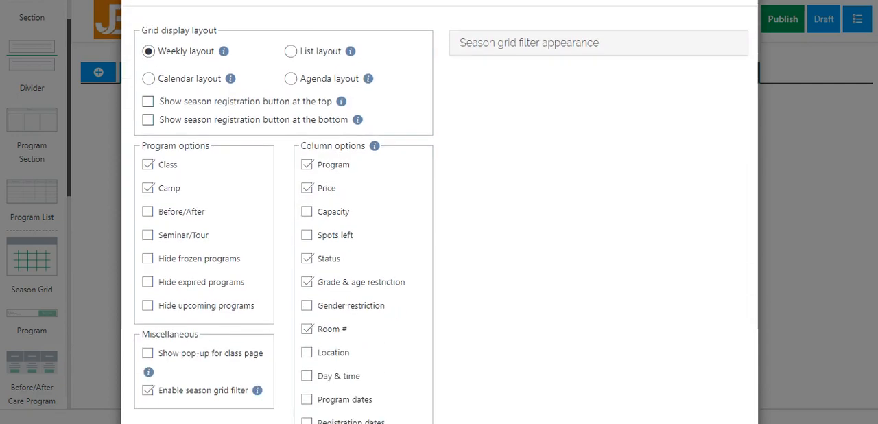
scroll(down, 3)
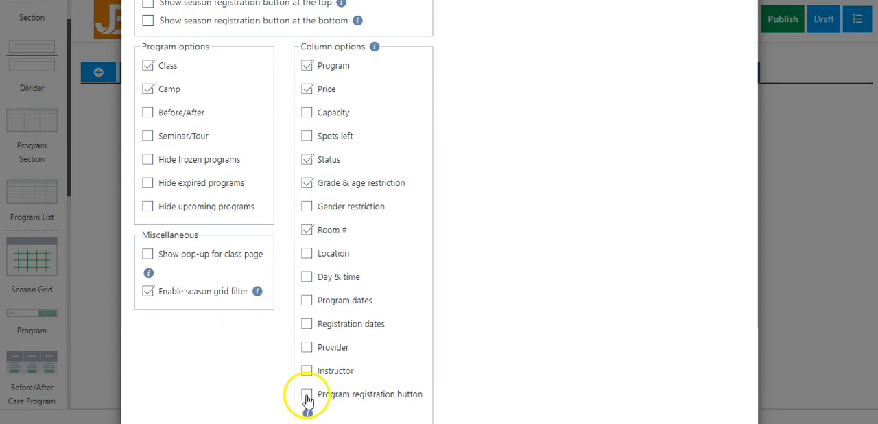
click(307, 394)
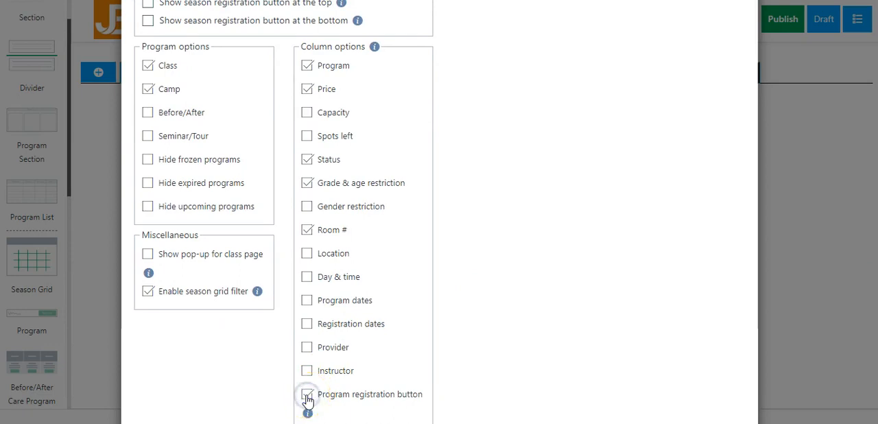
click(306, 394)
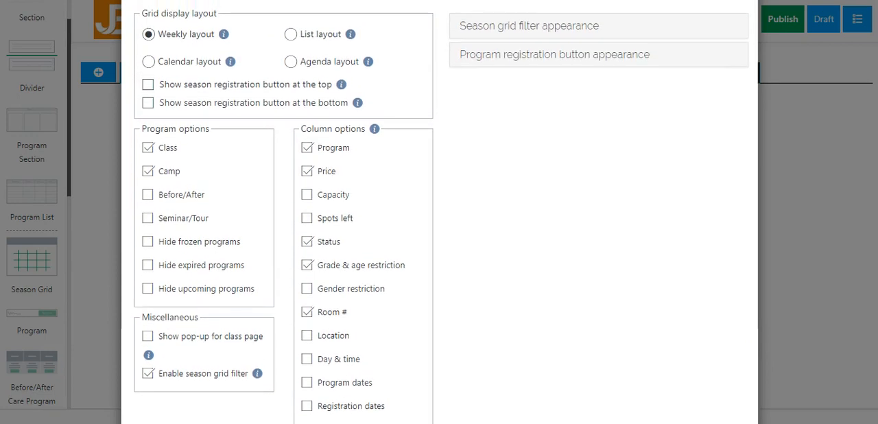
mouse_move(395, 165)
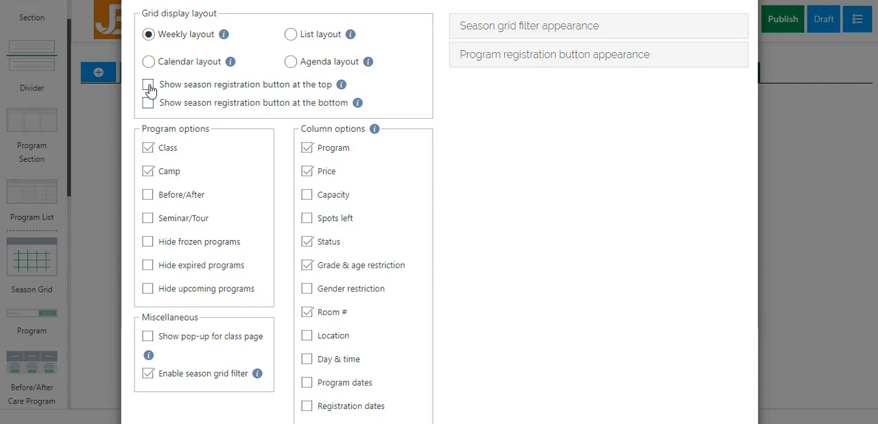
click(148, 84)
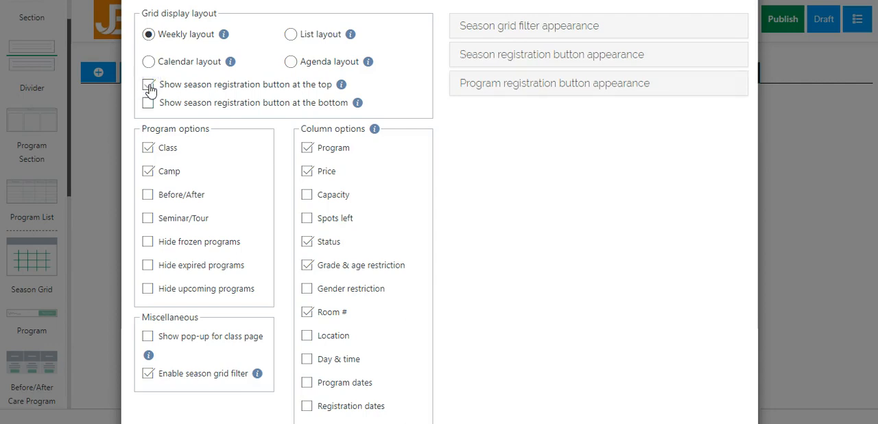
click(148, 84)
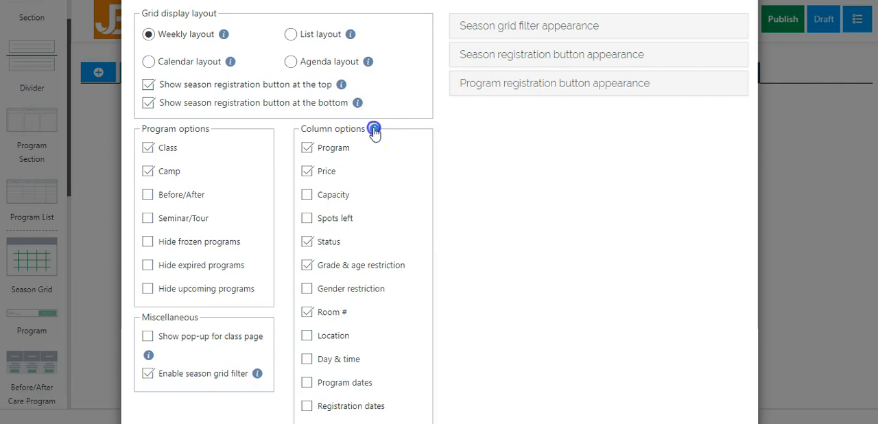
mouse_move(375, 129)
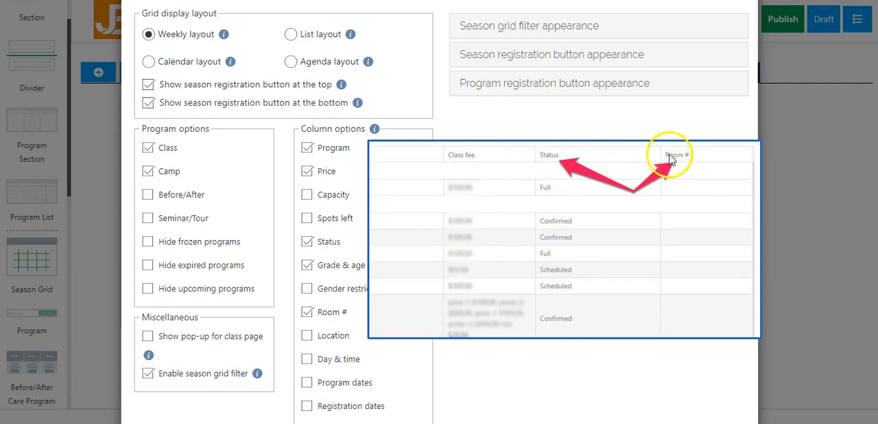
mouse_move(490, 196)
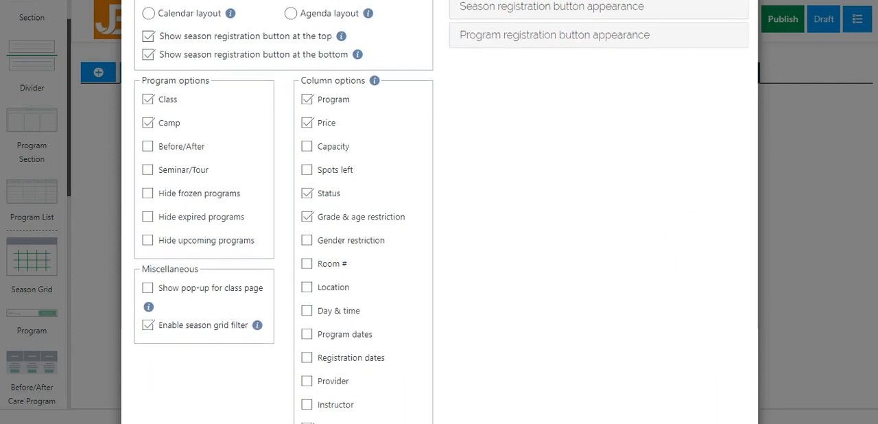
Step: Keep the season grid filter on and preview the grid with filters enabled versus disabled
scroll(down, 3)
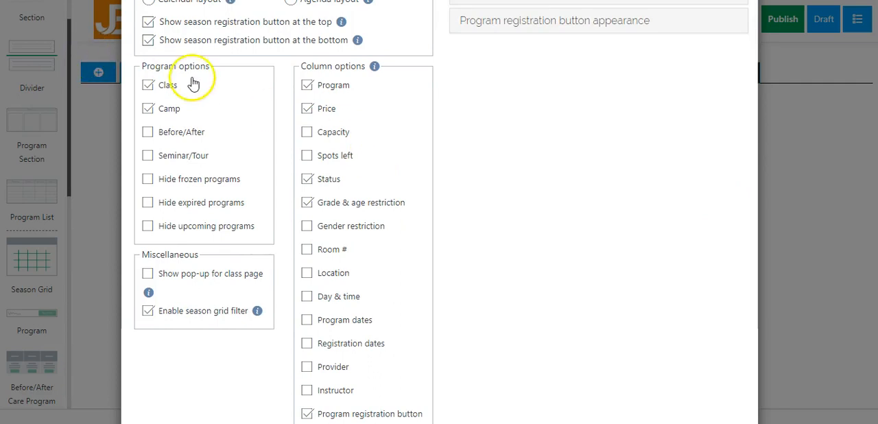
mouse_move(224, 91)
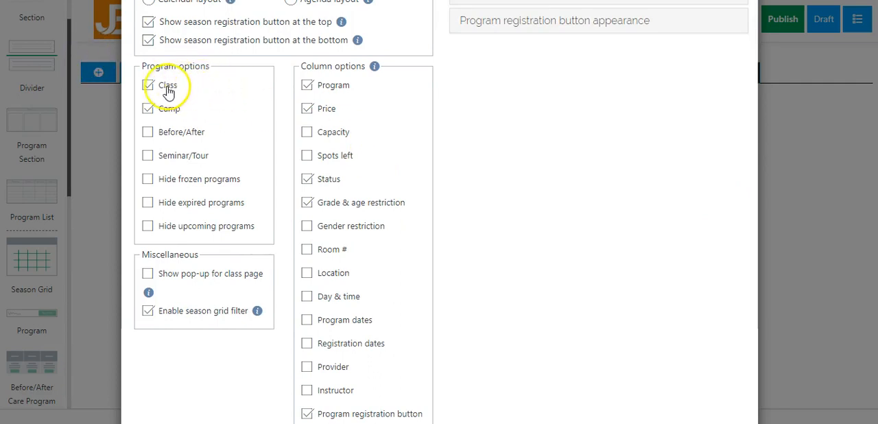
mouse_move(191, 95)
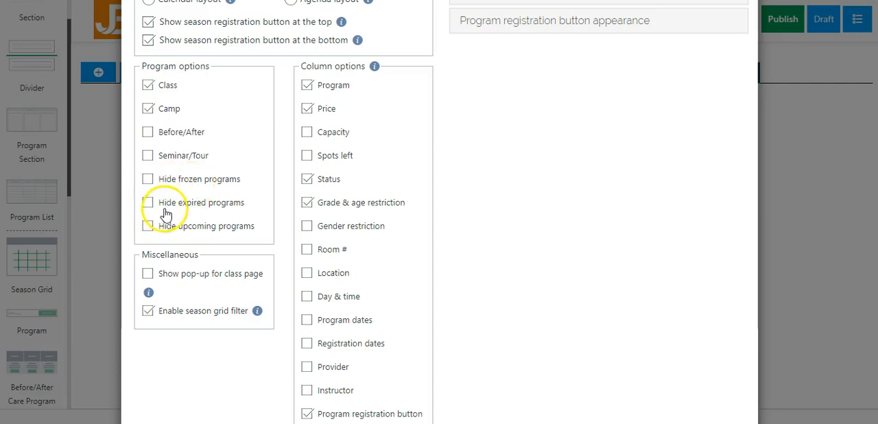
mouse_move(197, 209)
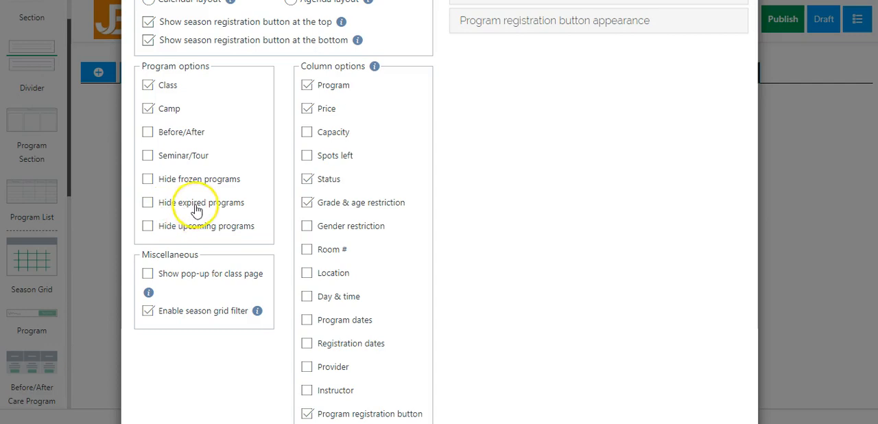
mouse_move(176, 225)
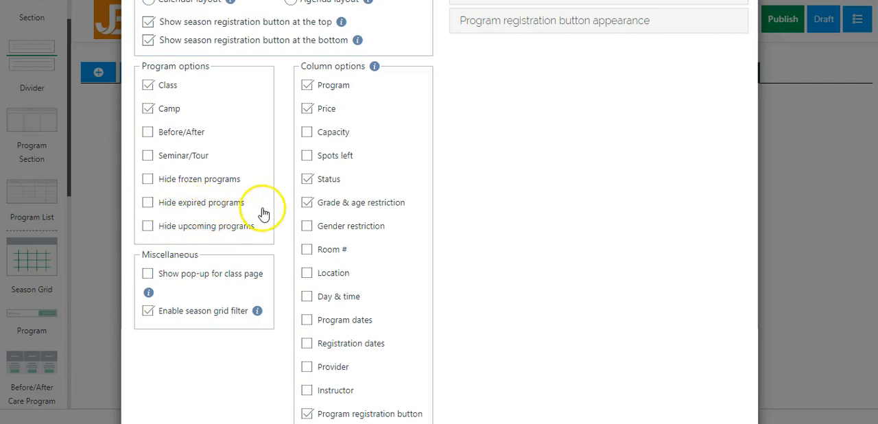
mouse_move(238, 183)
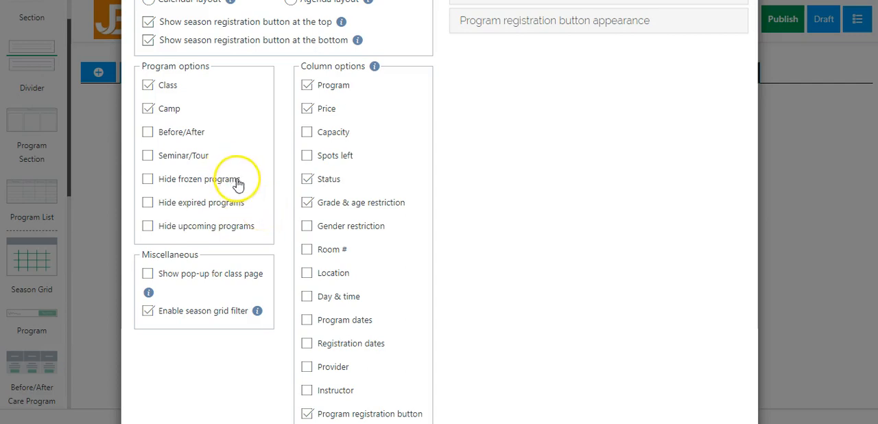
mouse_move(249, 211)
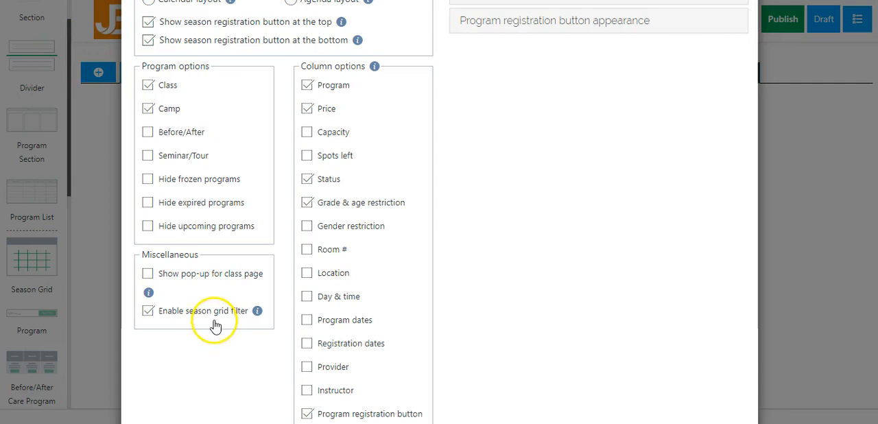
mouse_move(183, 249)
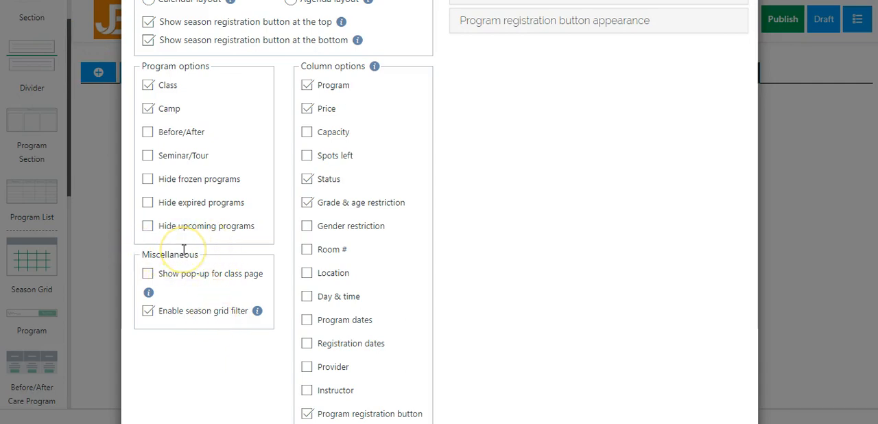
mouse_move(164, 286)
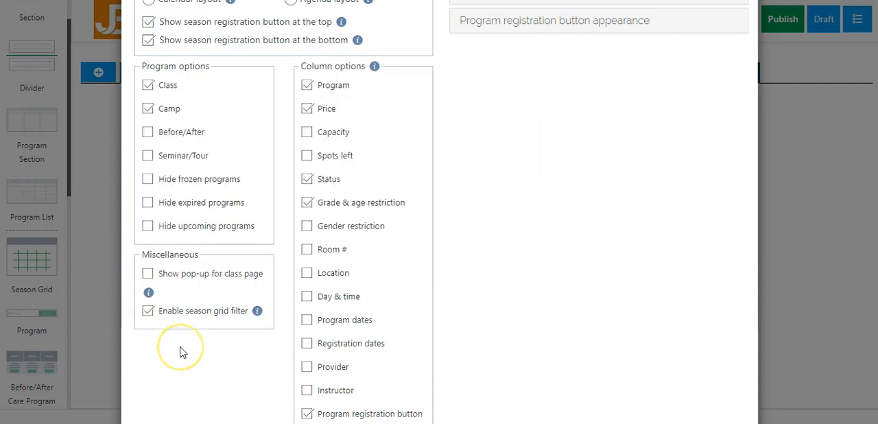
mouse_move(184, 322)
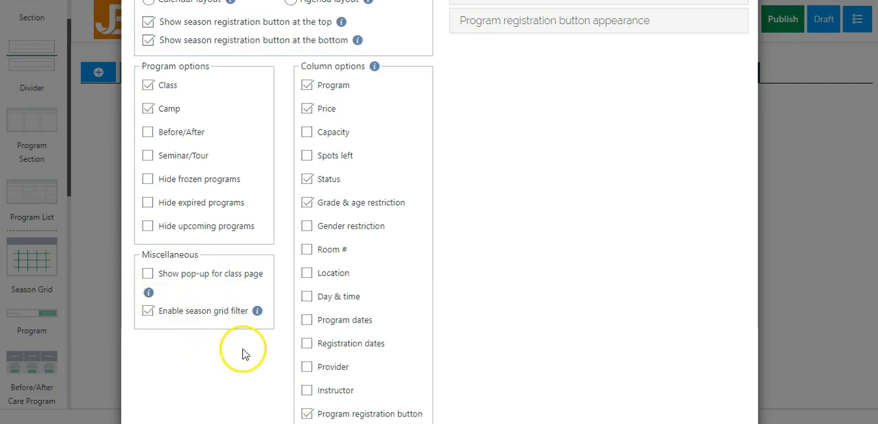
click(258, 311)
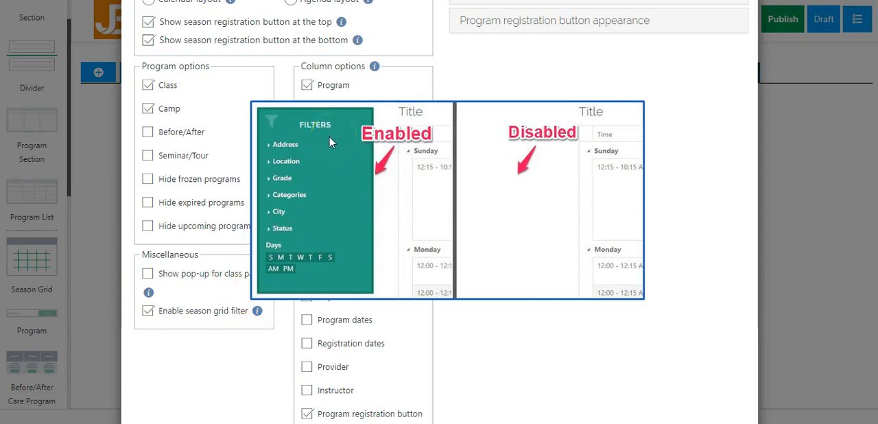
mouse_move(302, 158)
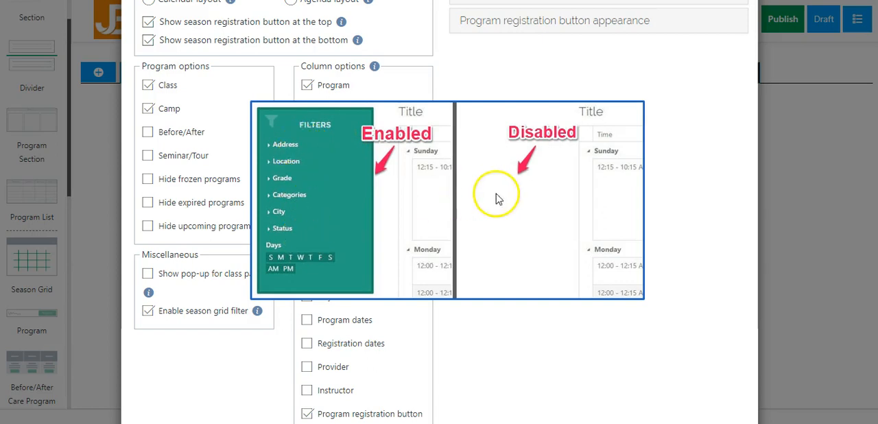
mouse_move(233, 335)
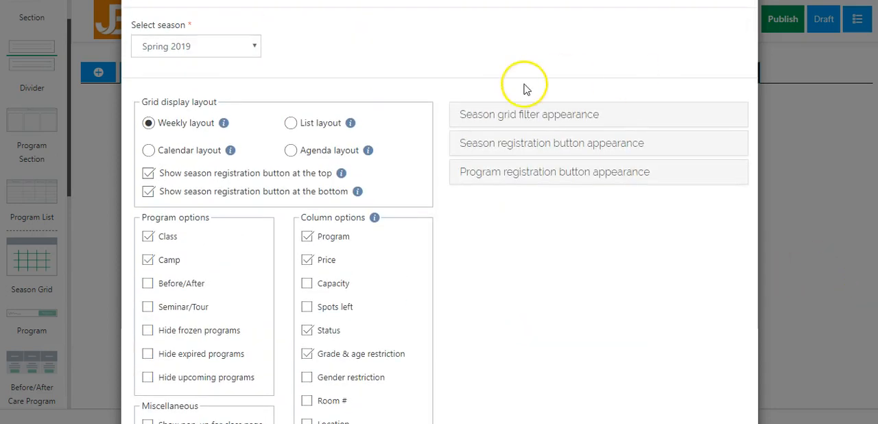
mouse_move(614, 115)
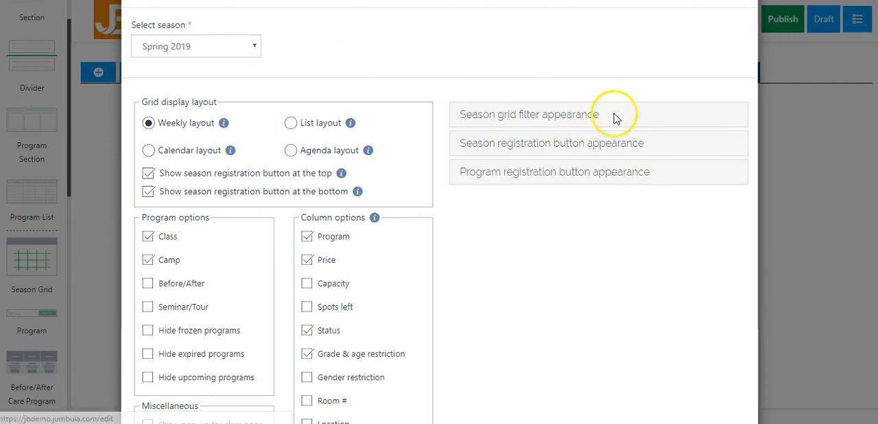
Step: Expand the season grid filter appearance panel showing filter options and teal text/background colours
click(529, 114)
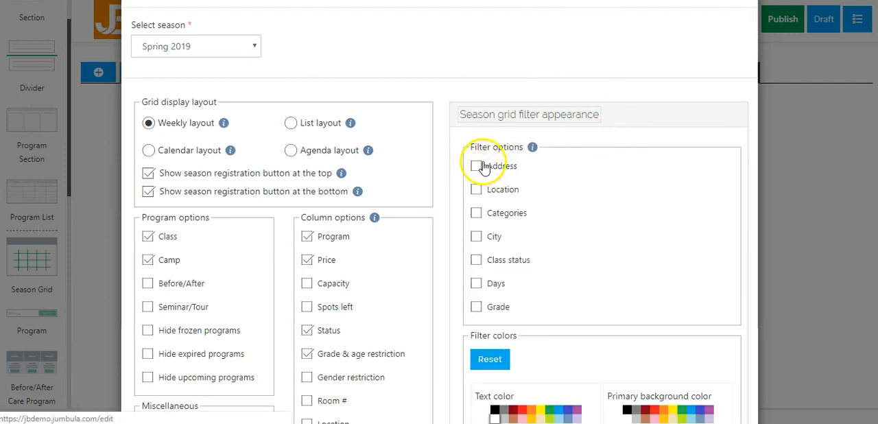
mouse_move(508, 320)
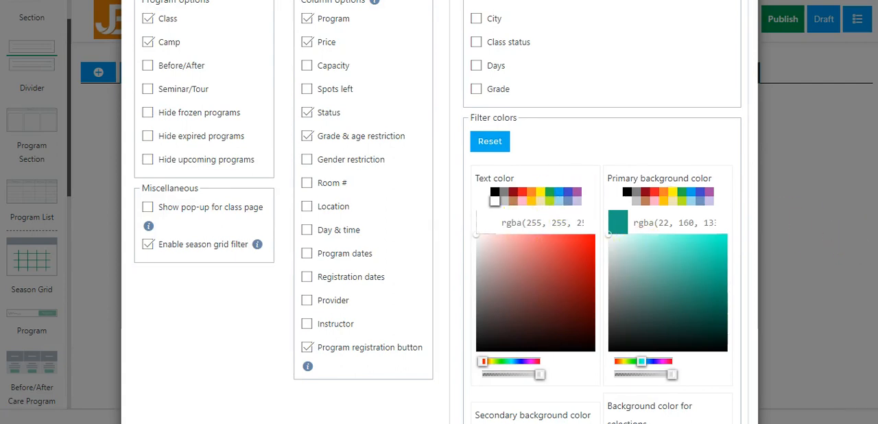
scroll(down, 3)
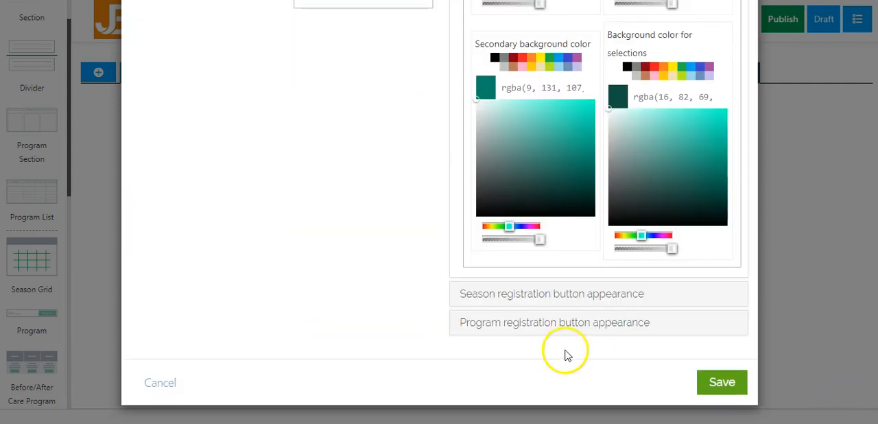
mouse_move(545, 293)
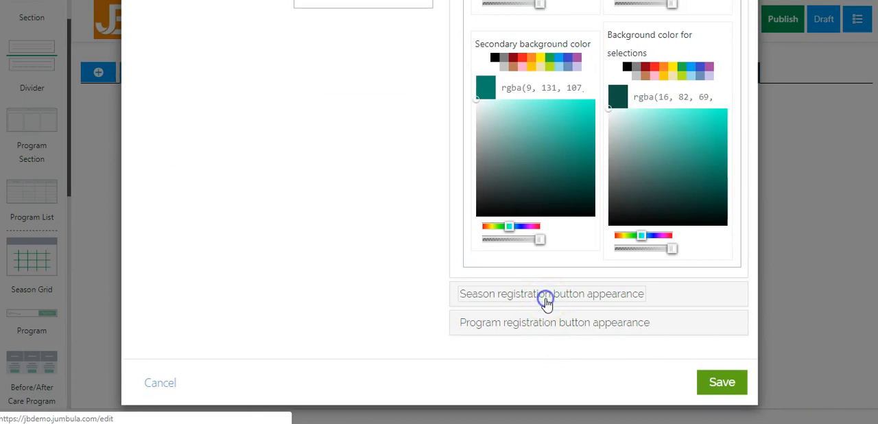
Step: Review the season registration button appearance and save the grid, giving the tab green Express Register buttons
click(551, 294)
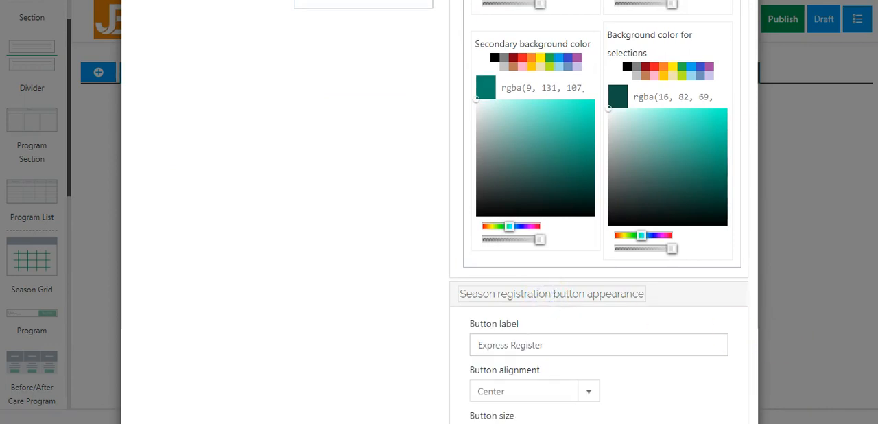
scroll(down, 3)
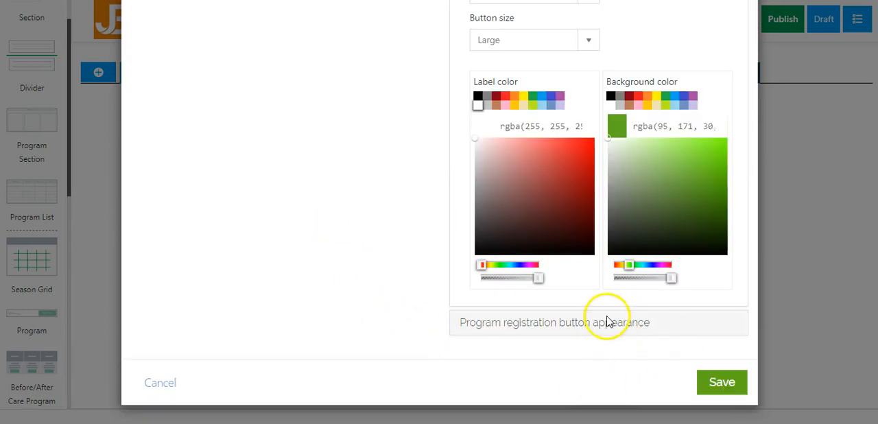
mouse_move(638, 373)
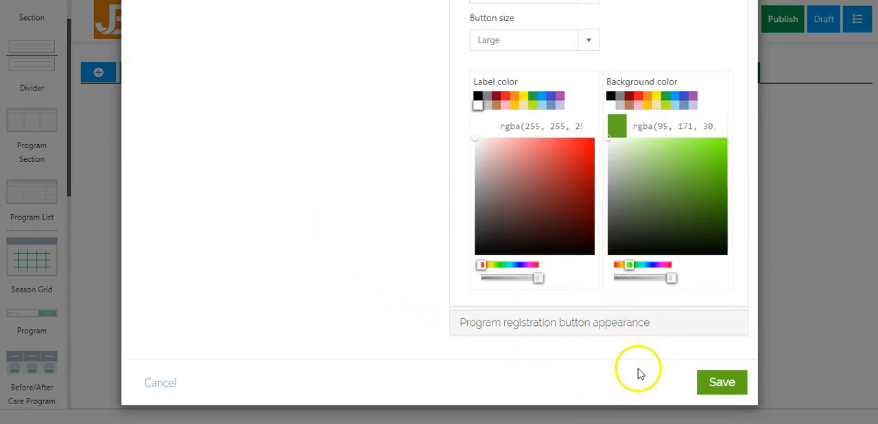
mouse_move(658, 370)
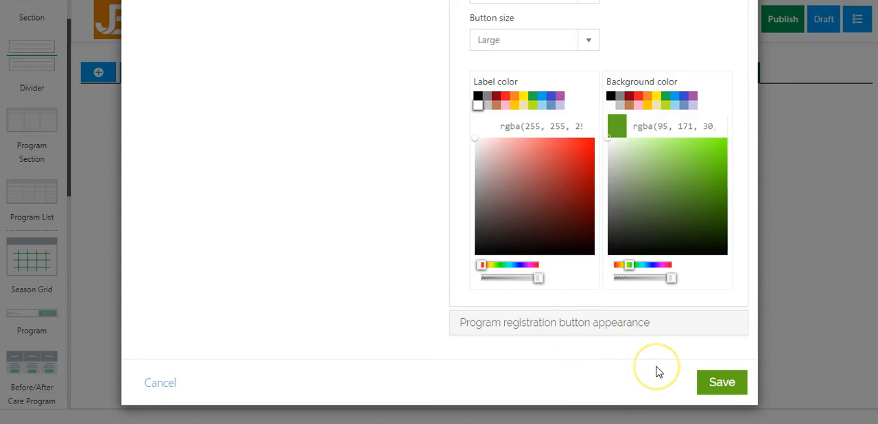
mouse_move(720, 382)
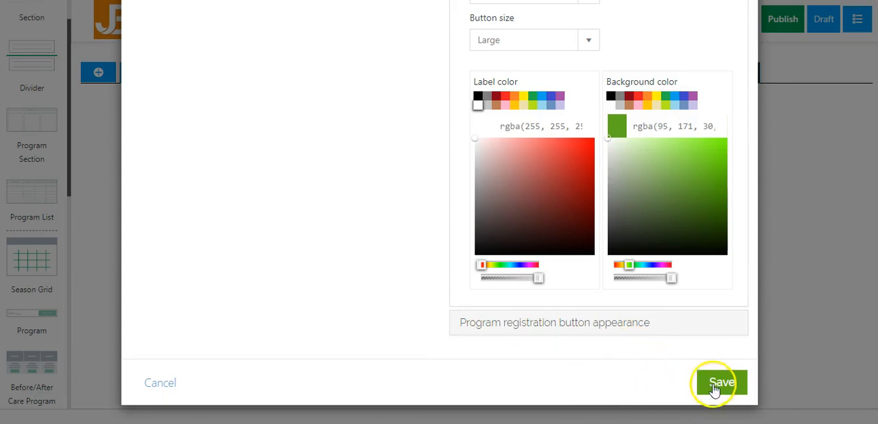
click(720, 382)
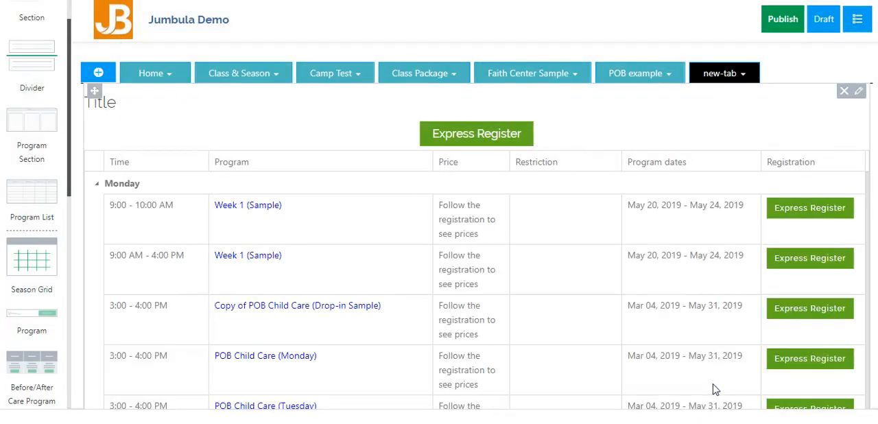
mouse_move(411, 221)
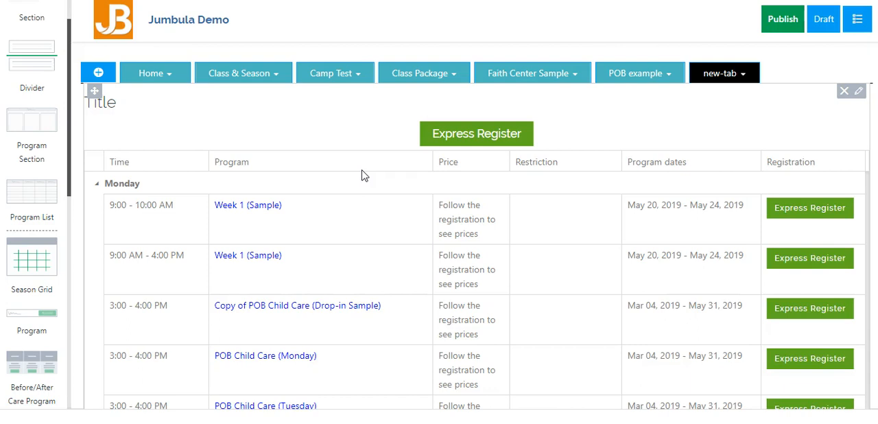
mouse_move(331, 193)
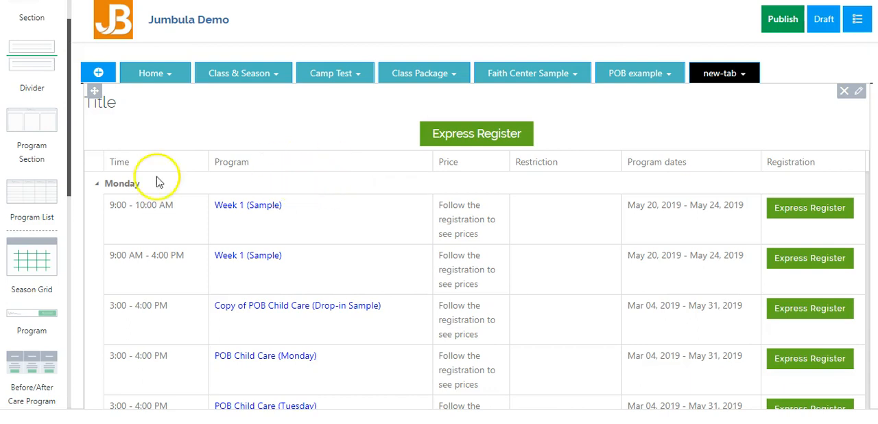
mouse_move(333, 186)
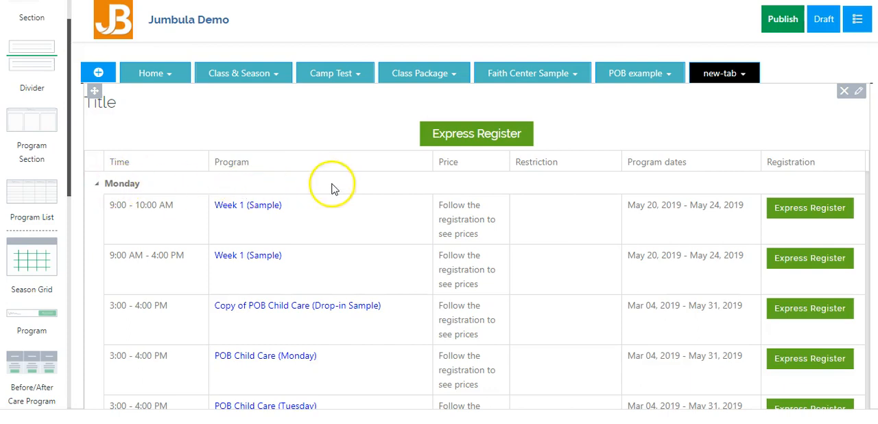
mouse_move(809, 213)
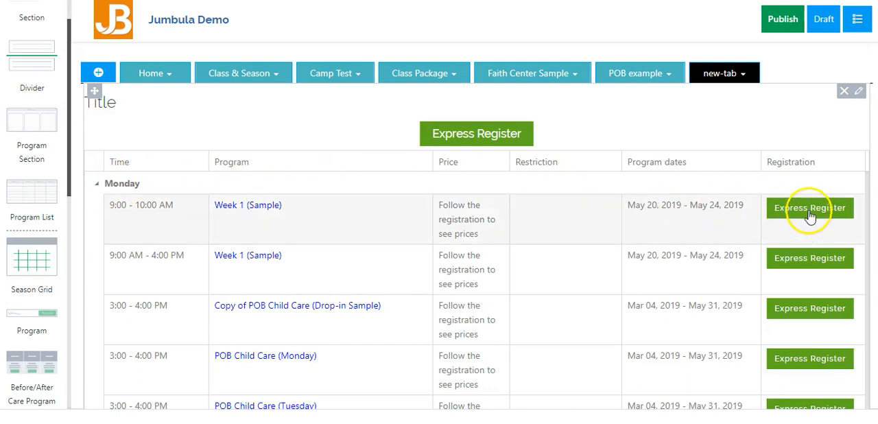
mouse_move(502, 191)
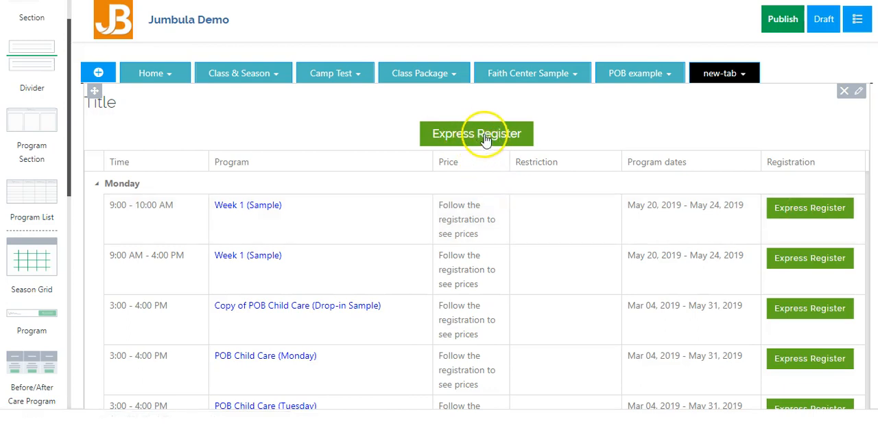
mouse_move(726, 259)
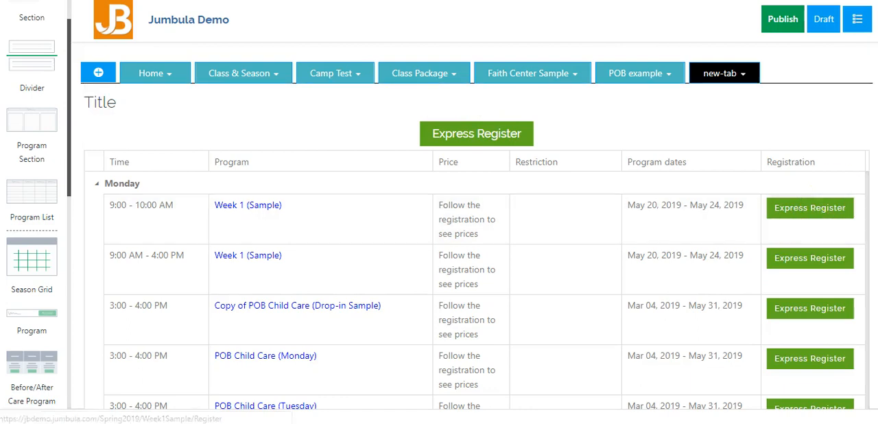
Step: Scroll through the saved grid's Monday and Tuesday listings before the Zeiger Elementary page
scroll(down, 3)
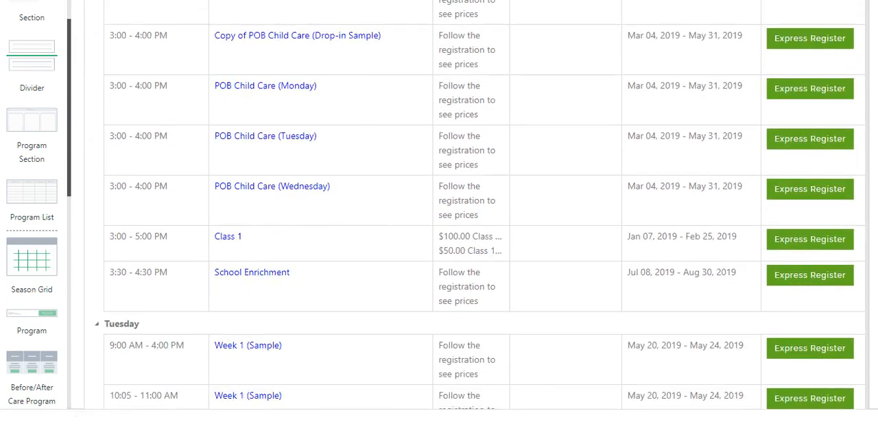
scroll(down, 3)
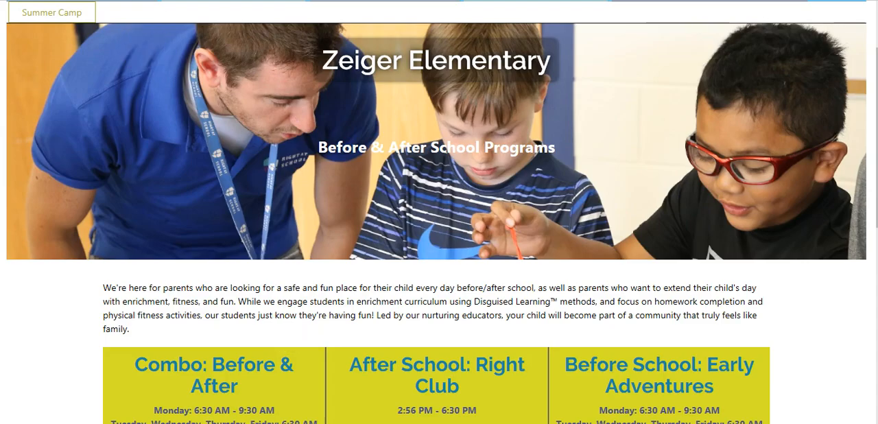
Step: View the Spring 2019 class schedule and toggle the Status filter options open and closed
click(356, 16)
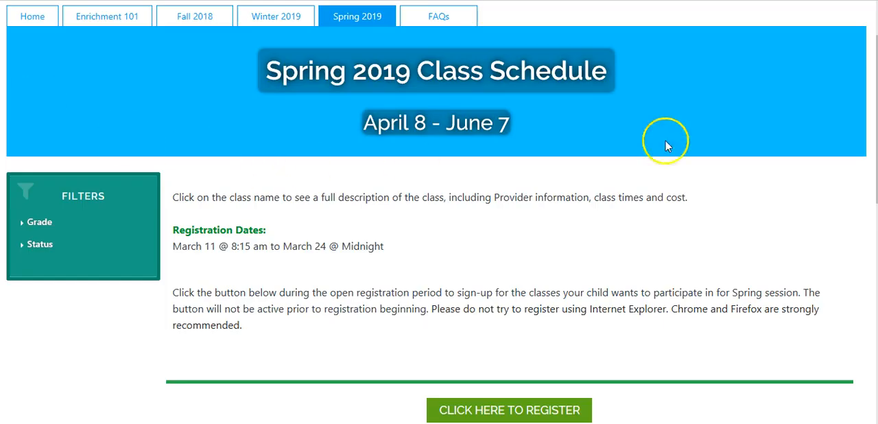
scroll(down, 3)
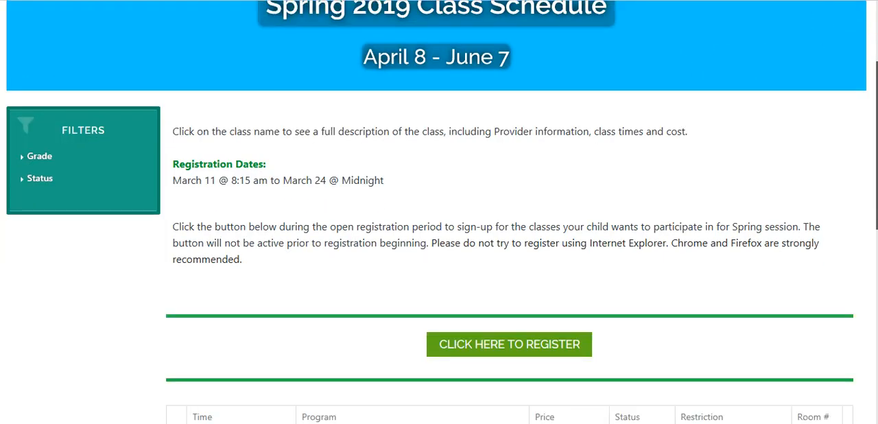
scroll(down, 3)
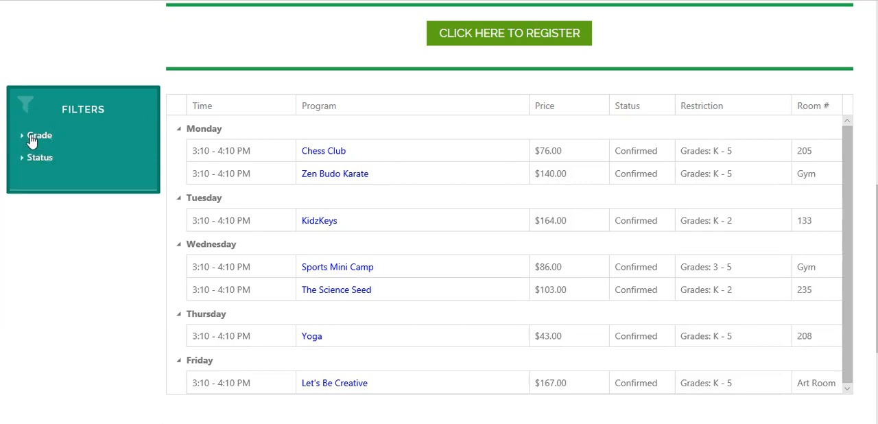
click(40, 157)
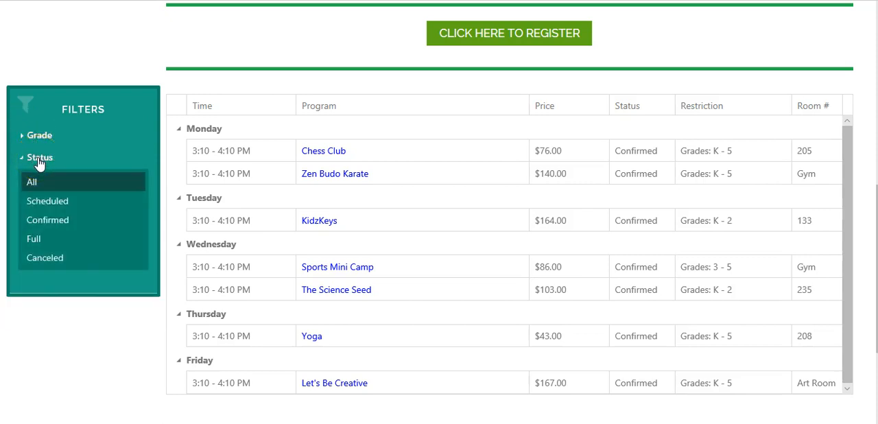
click(40, 157)
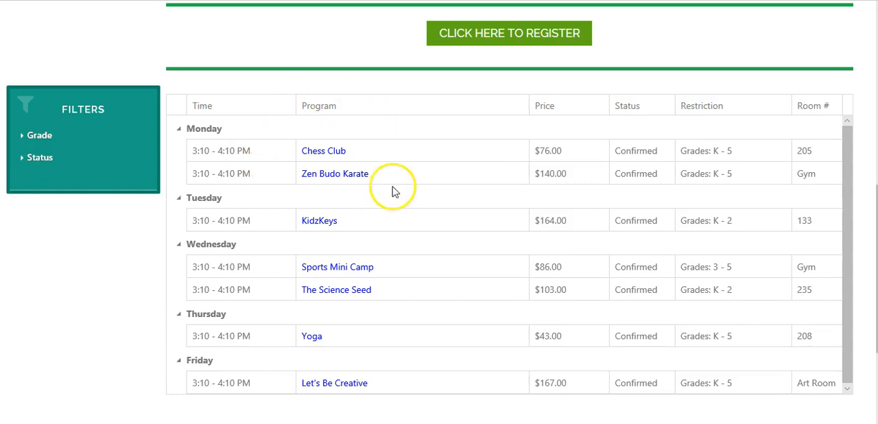
mouse_move(518, 106)
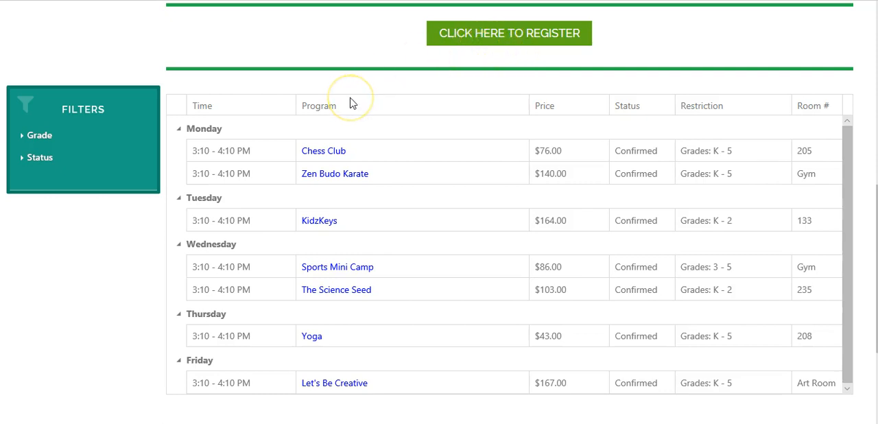
mouse_move(323, 150)
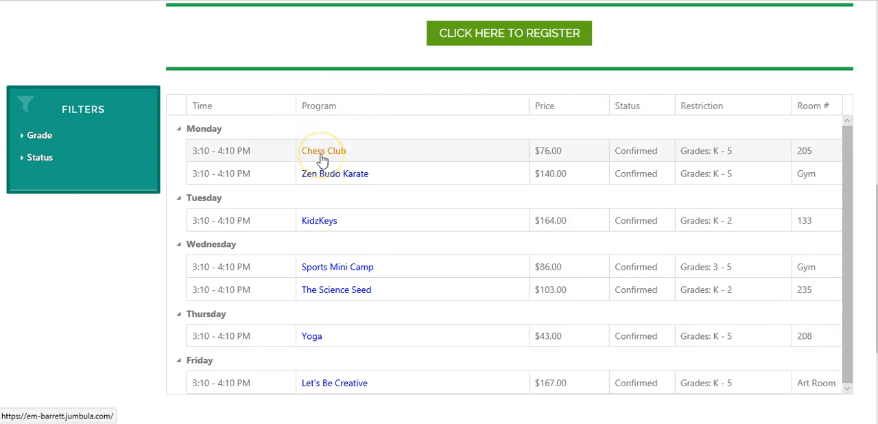
Step: Inspect the Chess Club class details and its Description, then close them
click(323, 150)
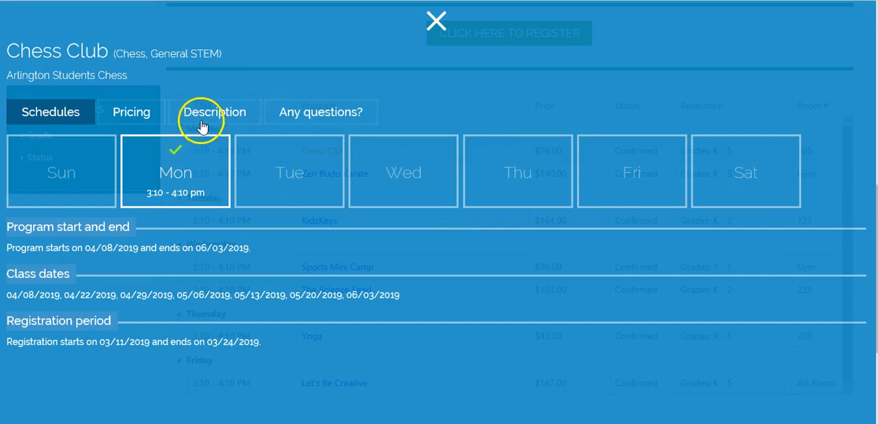
click(214, 112)
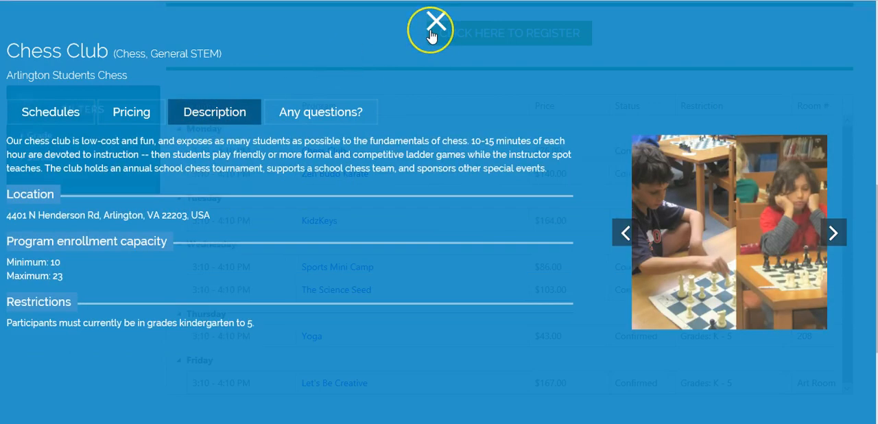
click(430, 29)
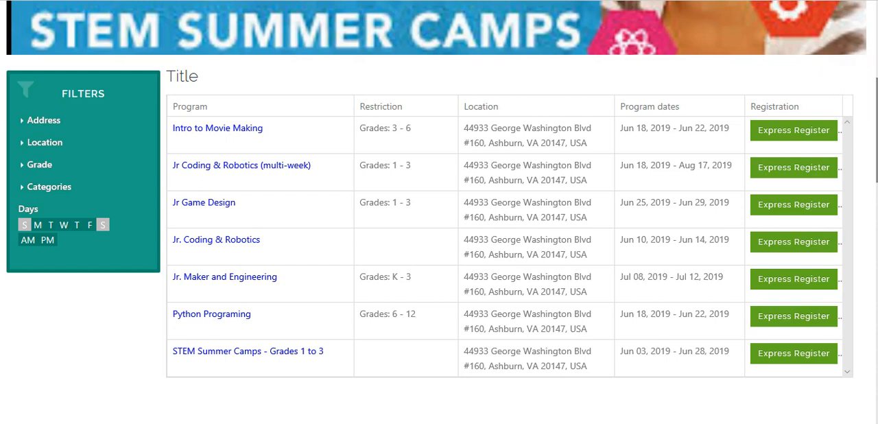
Step: Scroll past the program grid to the June 17–24, 2019 agenda listing camps by date
scroll(down, 3)
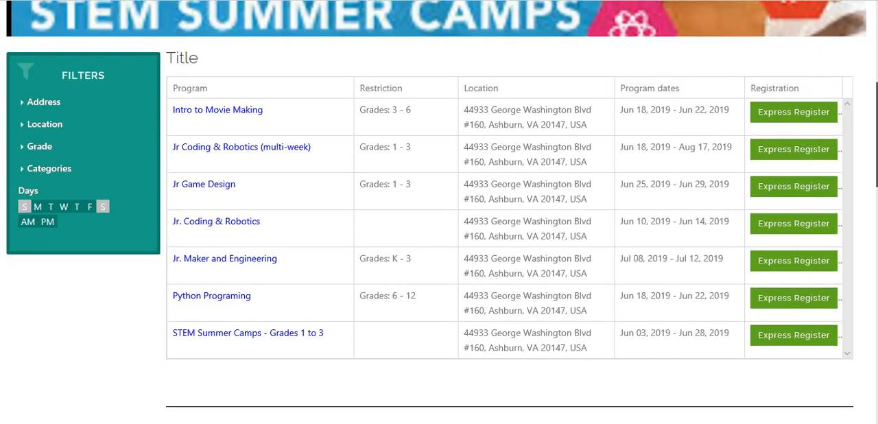
scroll(down, 3)
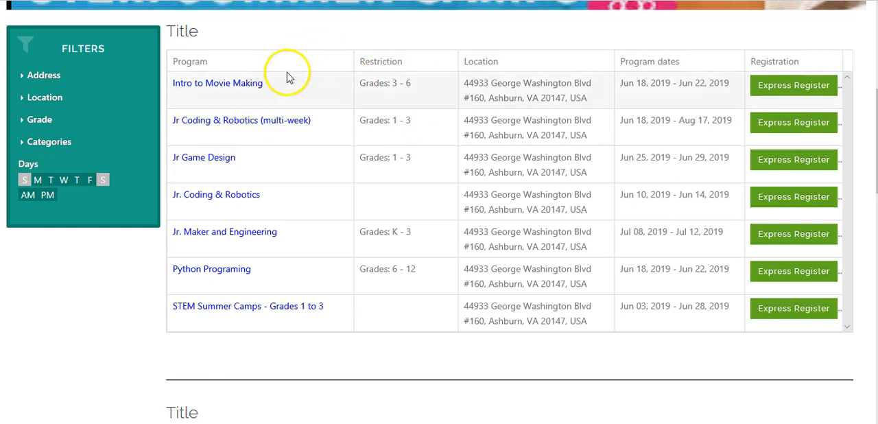
mouse_move(180, 83)
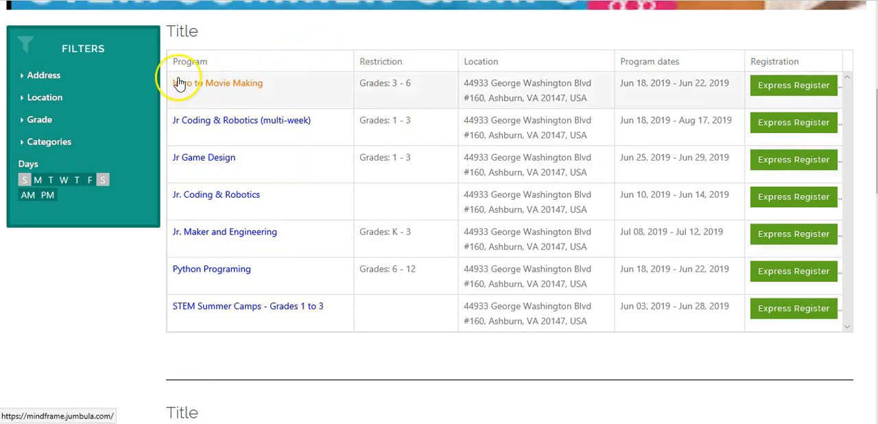
mouse_move(106, 107)
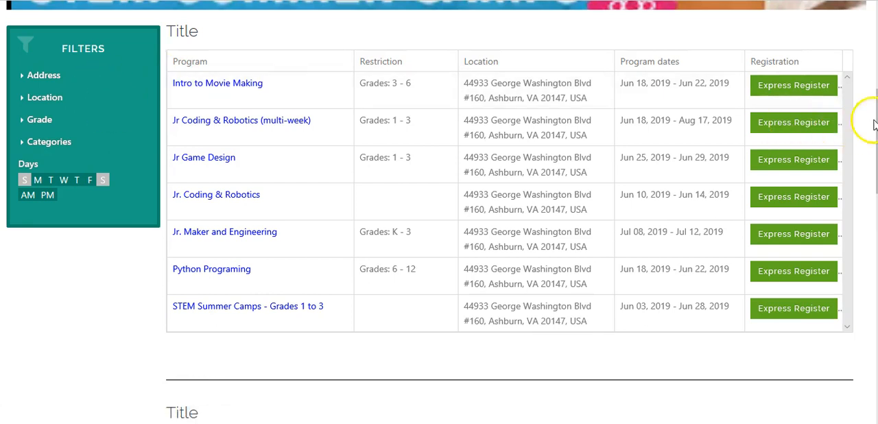
scroll(down, 3)
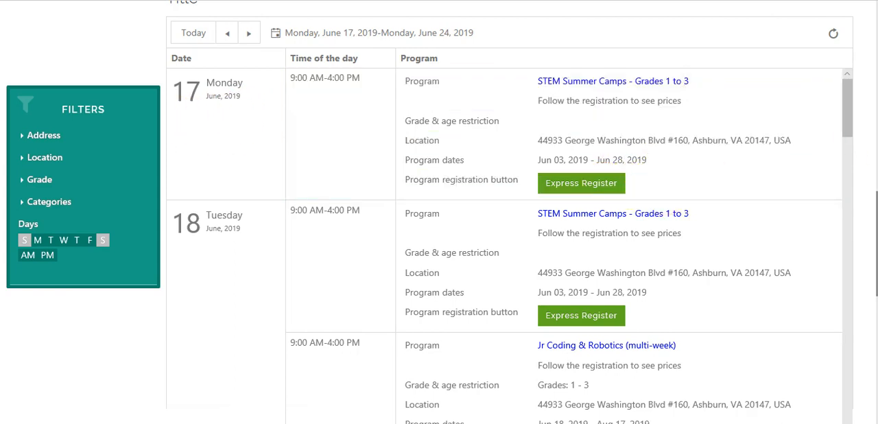
Step: Switch the June 2019 camps calendar to Week view (June 9–15), then go to another school's Fall 2019 schedule
scroll(down, 3)
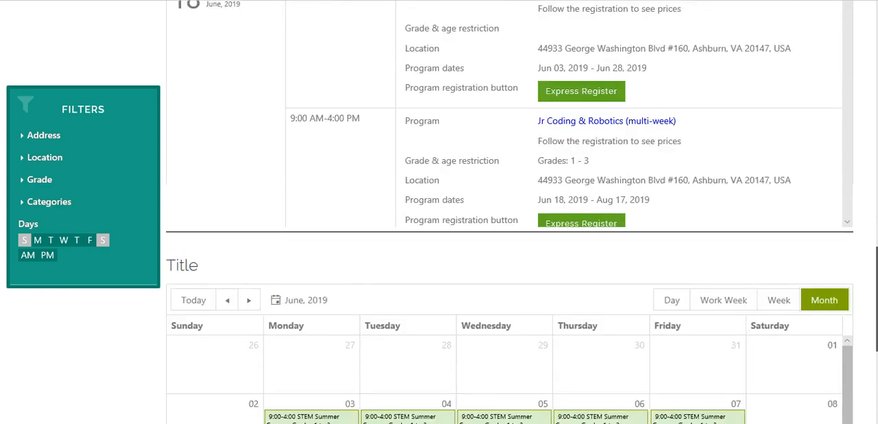
scroll(down, 3)
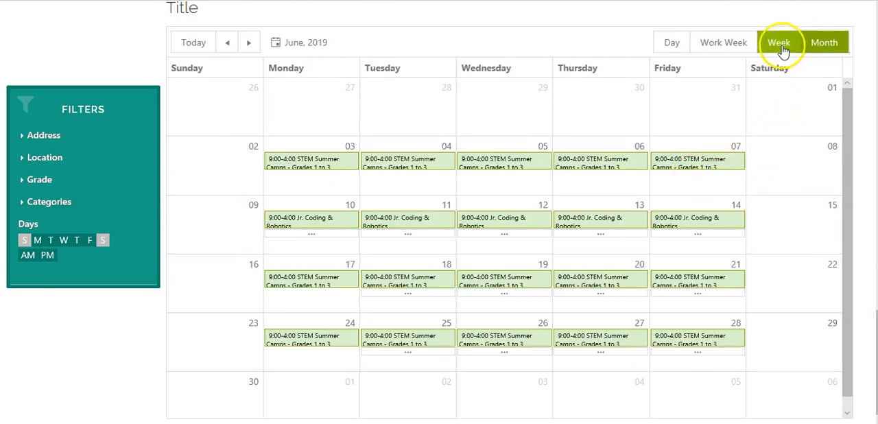
click(779, 41)
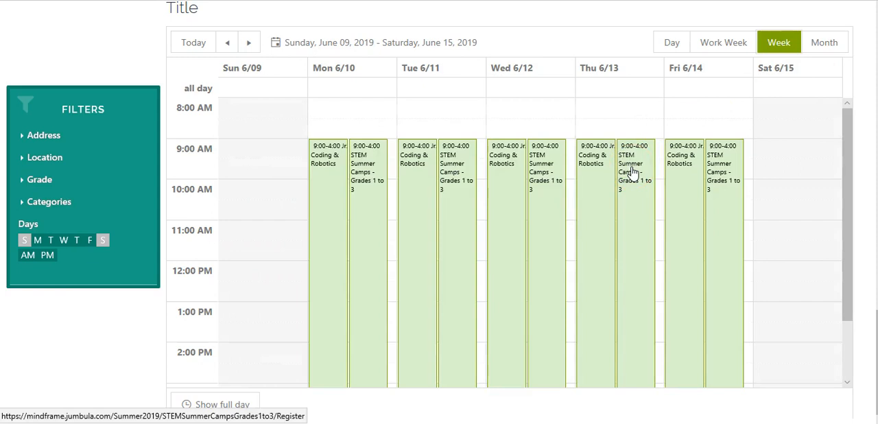
mouse_move(631, 173)
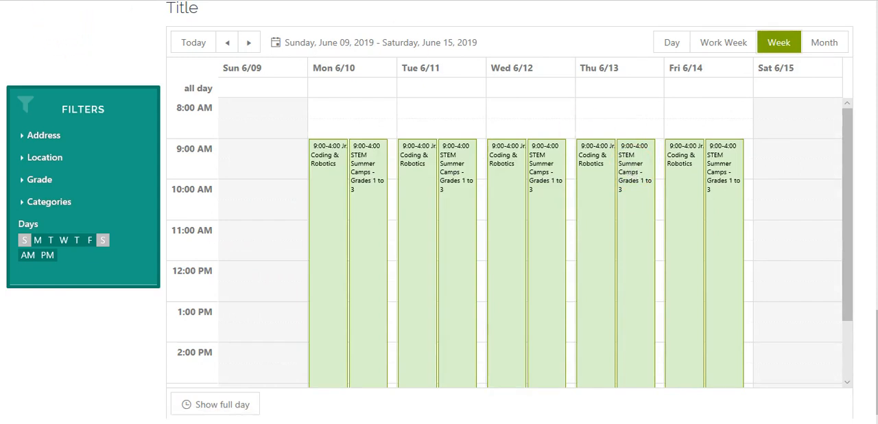
click(469, 16)
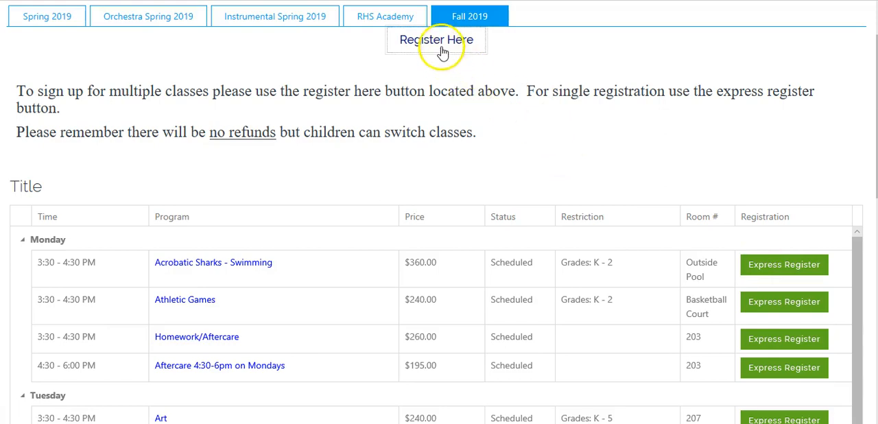
Step: Start Fall 2019 registration and tick Acrobatic Sharks - Swimming and Tuesday Athletic Games (Grades 1-3)
click(437, 39)
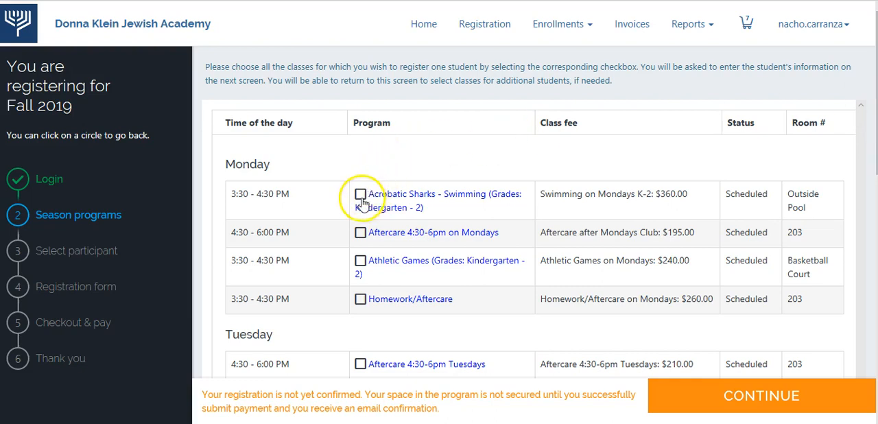
click(360, 194)
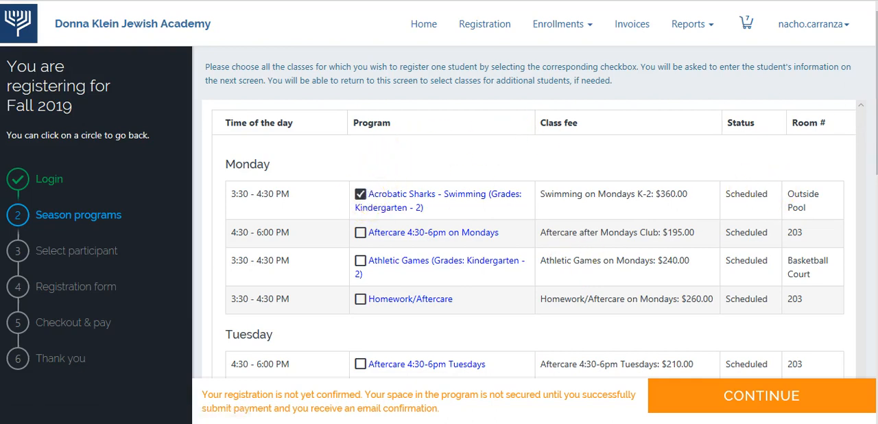
scroll(down, 3)
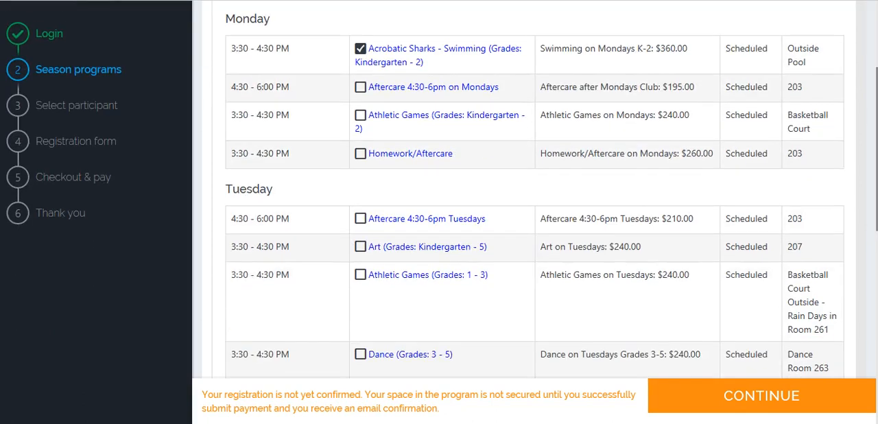
click(361, 275)
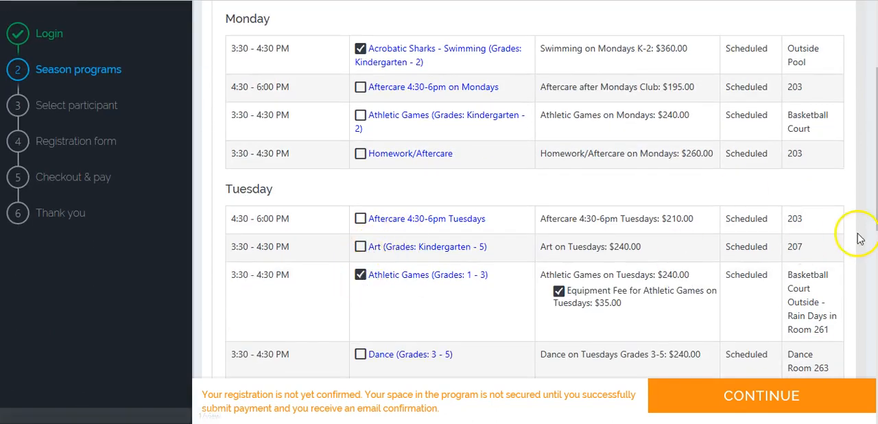
scroll(down, 3)
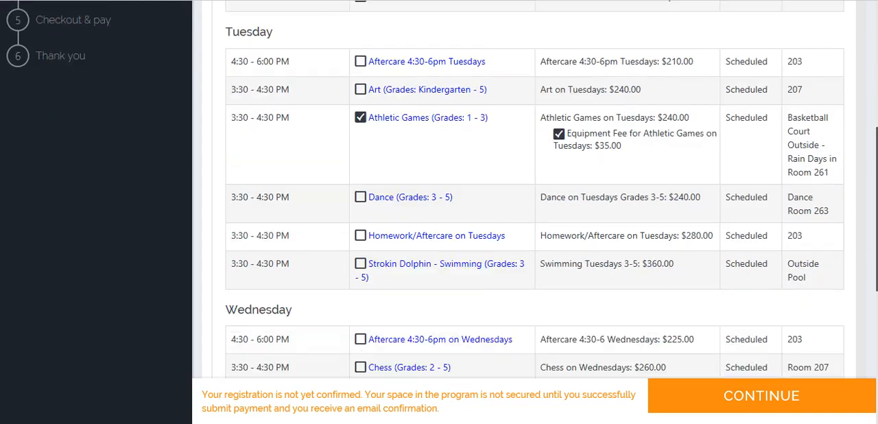
mouse_move(694, 395)
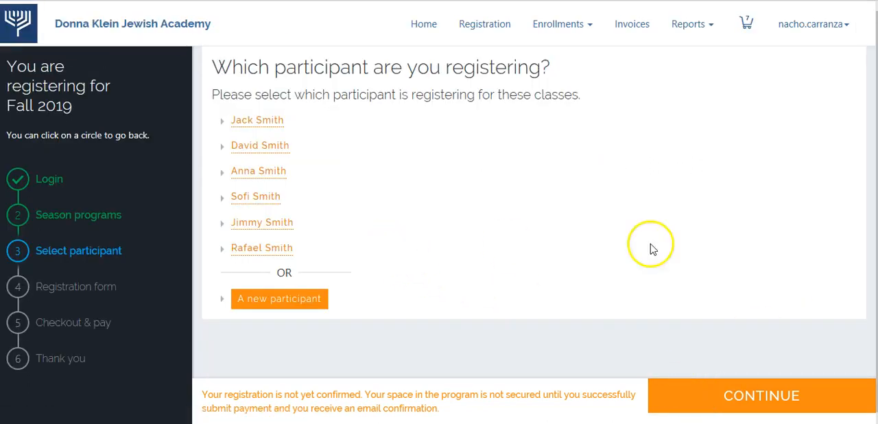
mouse_move(411, 207)
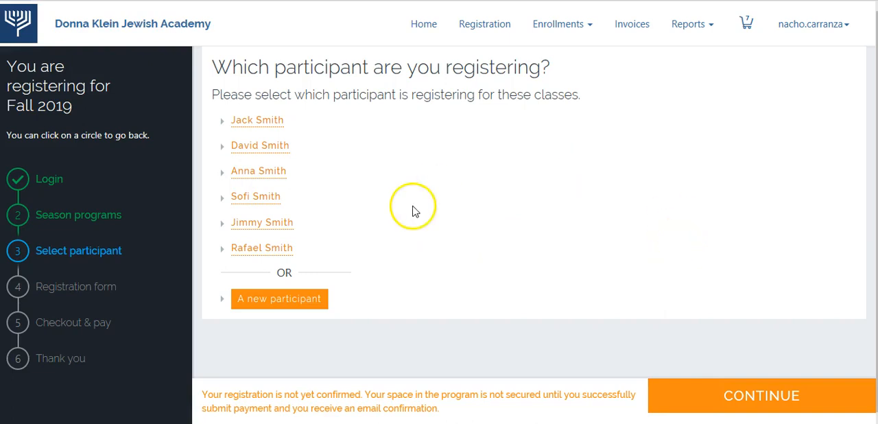
mouse_move(190, 59)
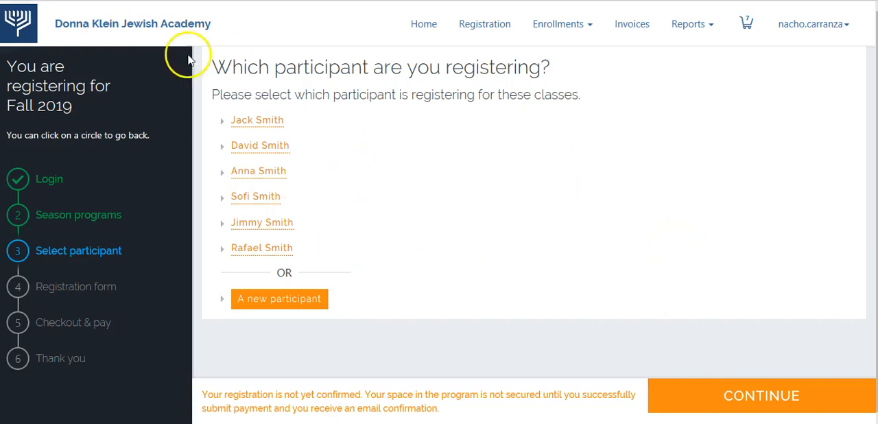